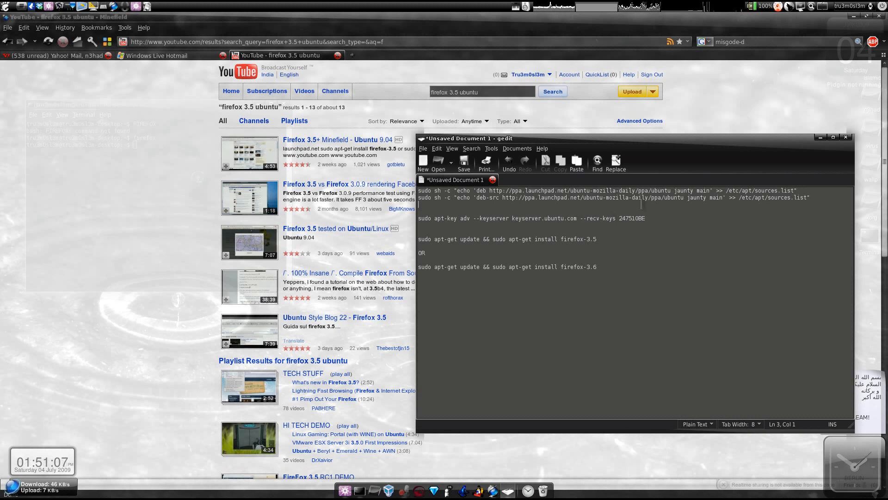
Step: Run gksudo nautilus and authenticate to get a root file manager window
double_click(604, 197)
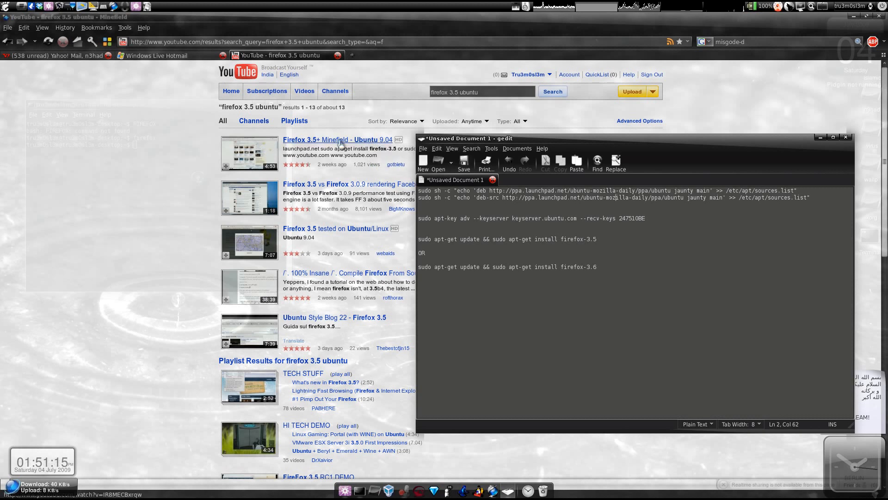
mouse_move(338, 140)
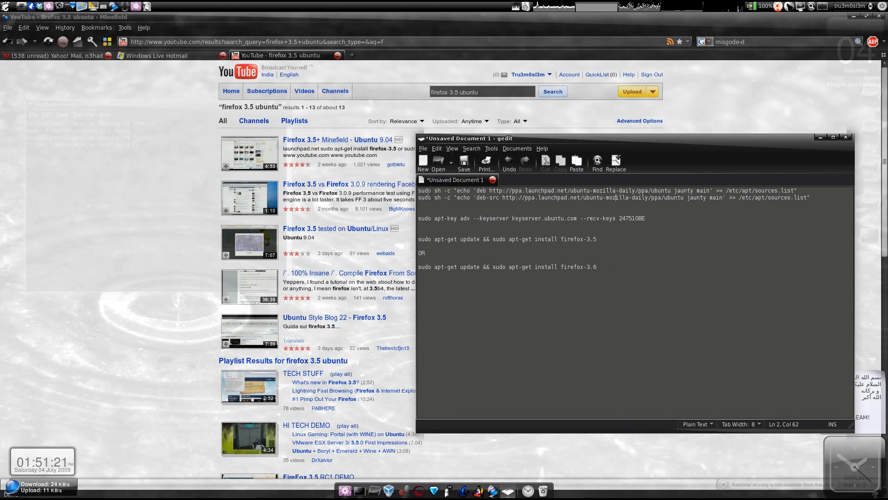
mouse_move(339, 434)
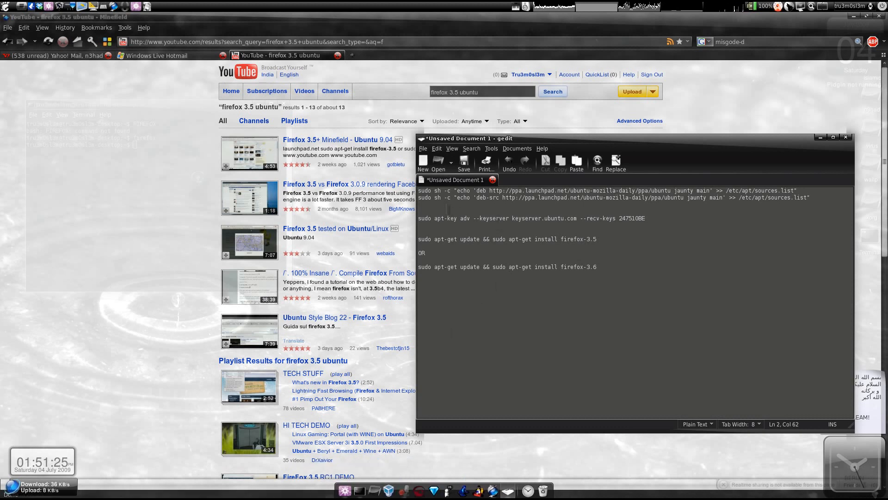
left_click_drag(418, 191, 811, 198)
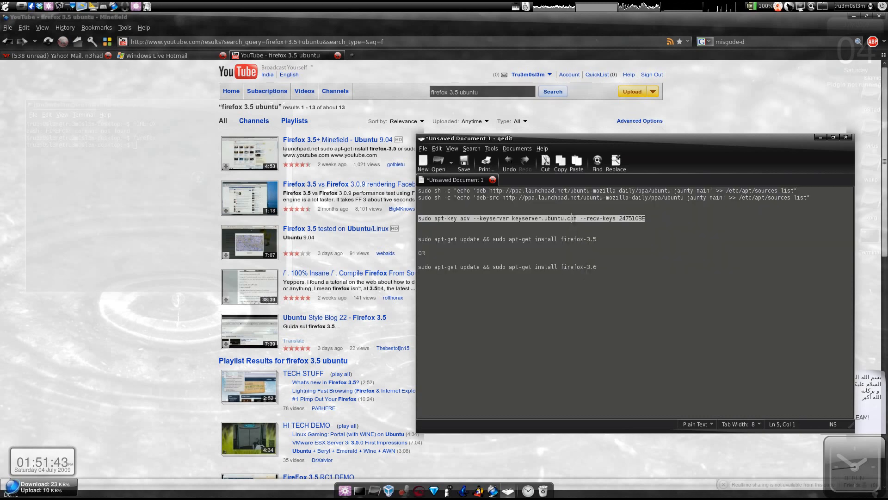
mouse_move(406, 243)
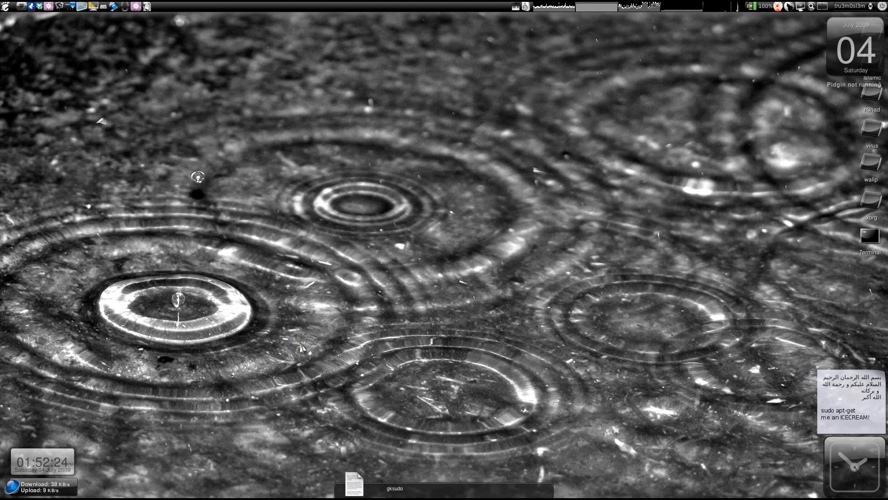
type("nauti")
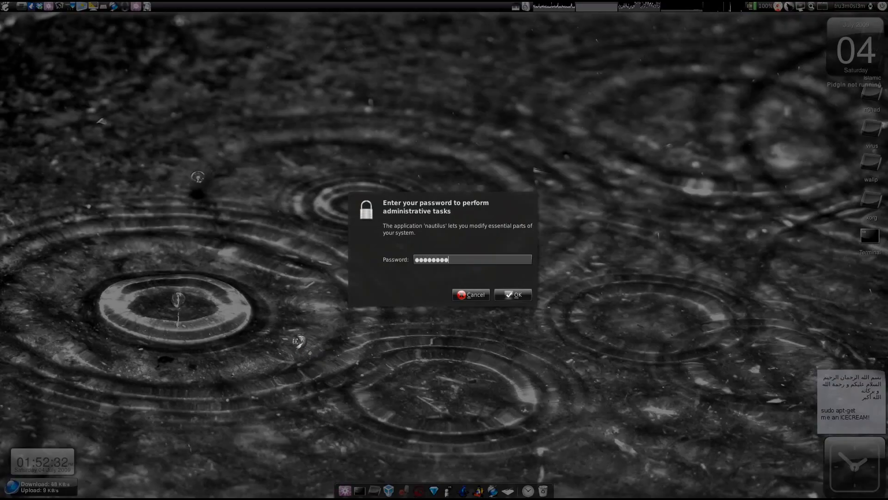
left_click(511, 295)
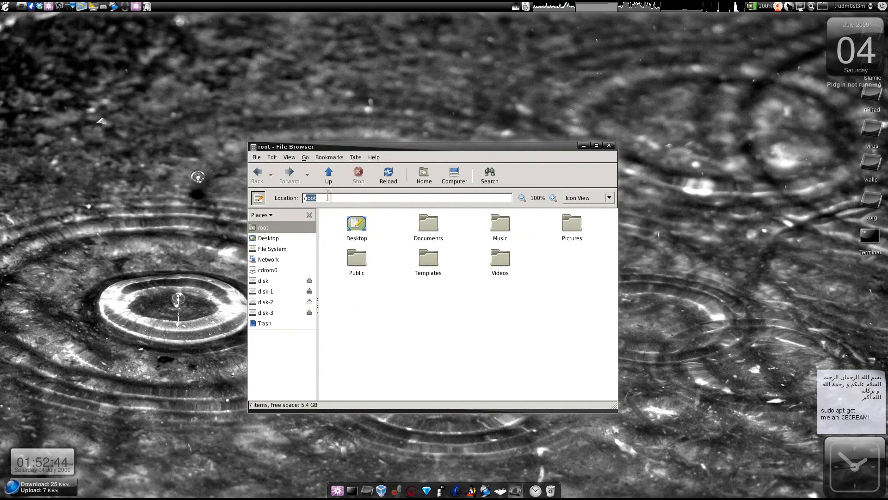
Step: Browse to /usr/lib, enter the firefox-3.0.11 folder, then bring up the disk-1 drive
type("/usr/")
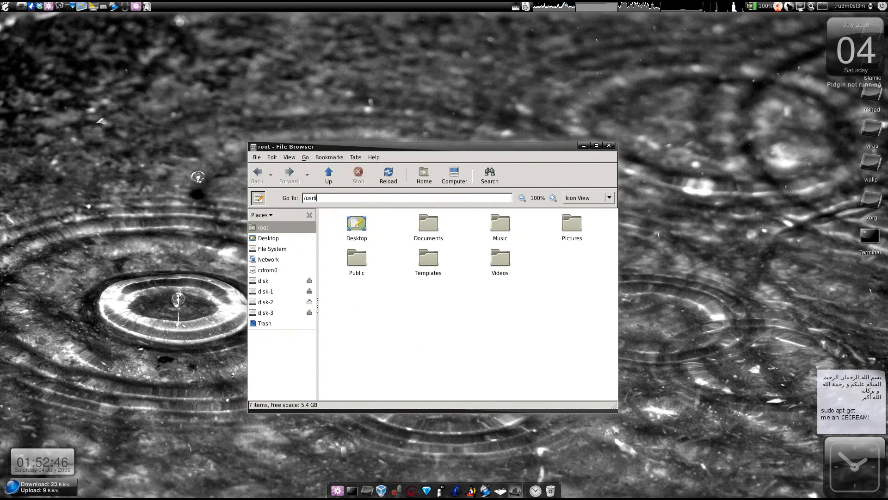
key("BackSpace")
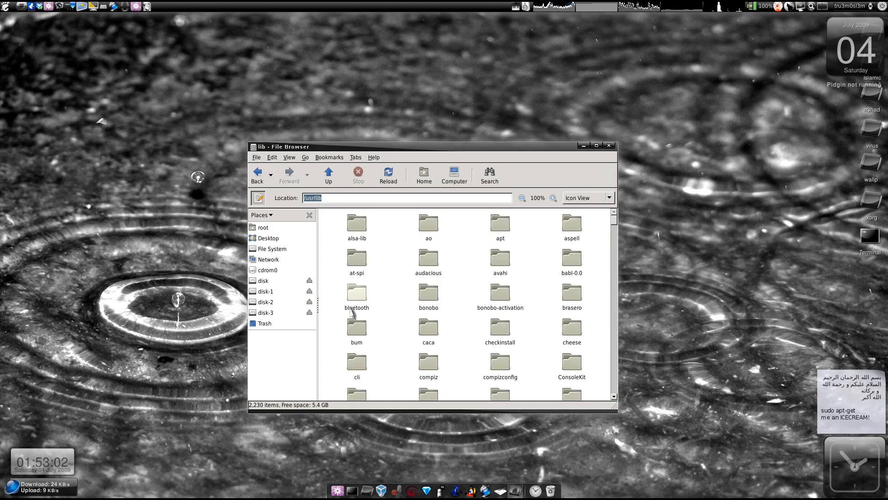
type("fire")
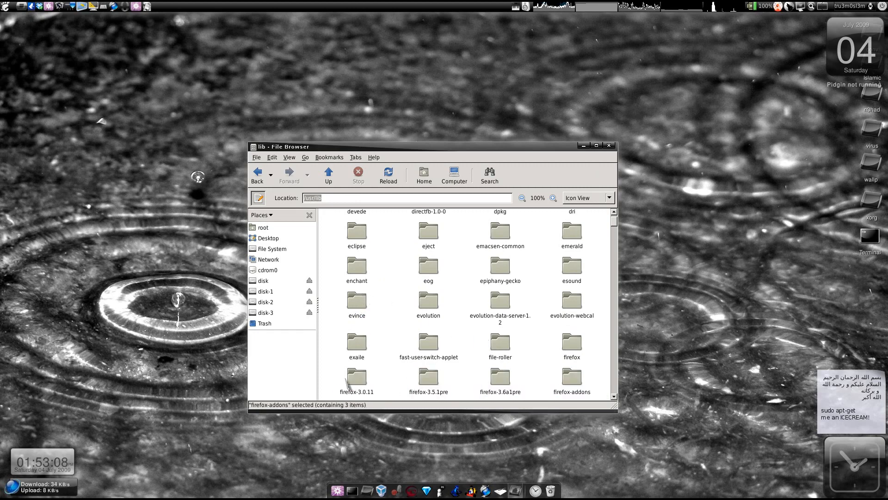
double_click(356, 375)
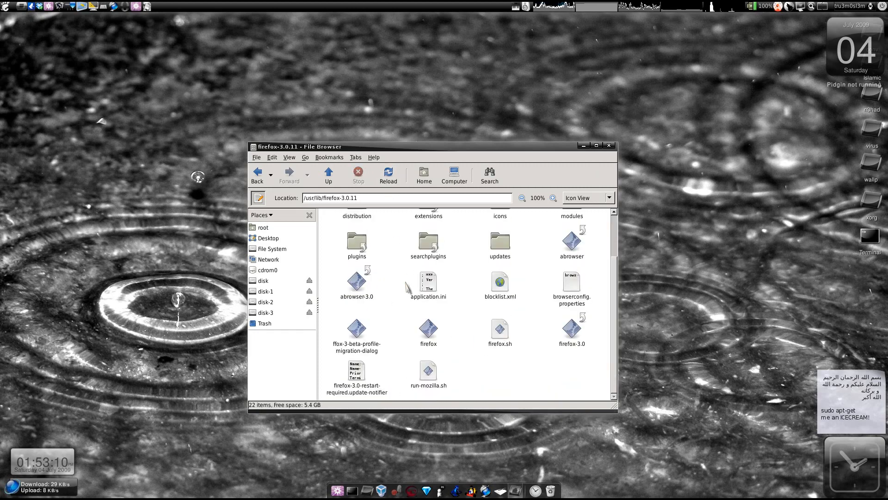
left_click(388, 175)
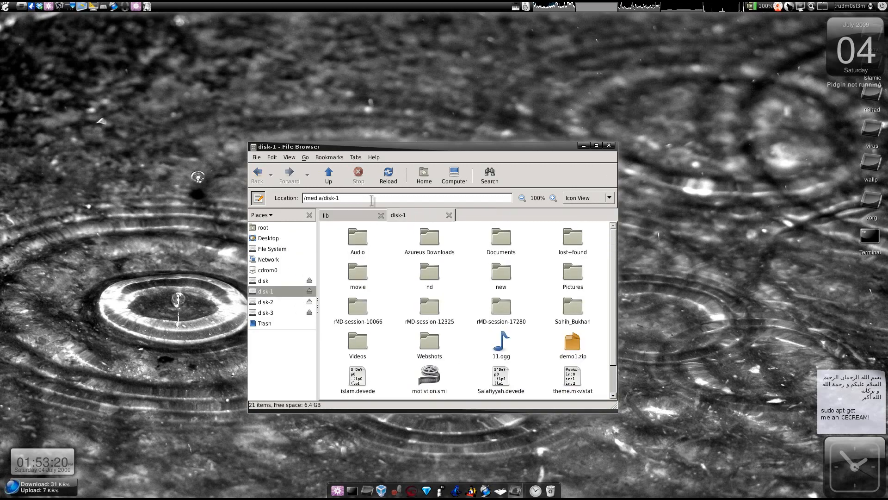
Step: Add a /usr/bin tab and Firefox version folder tabs from /usr/lib, then maximize the window
triple_click(321, 198)
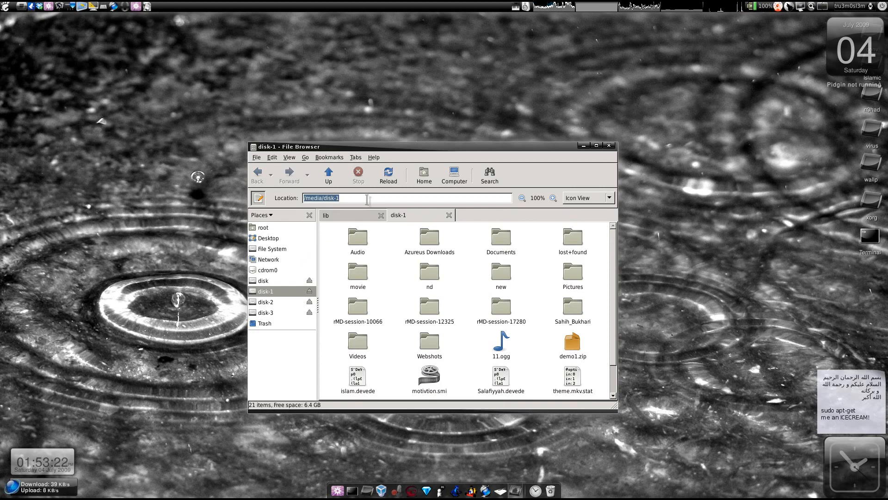
type("/usr/bin")
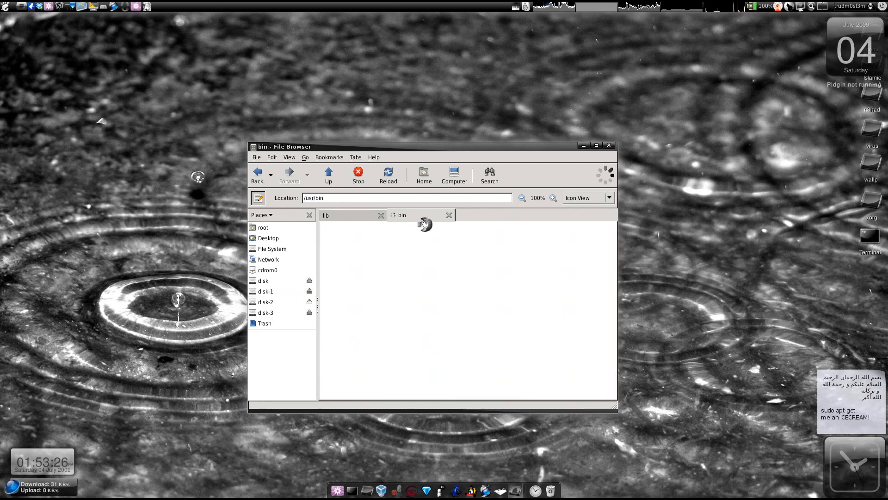
left_click(325, 214)
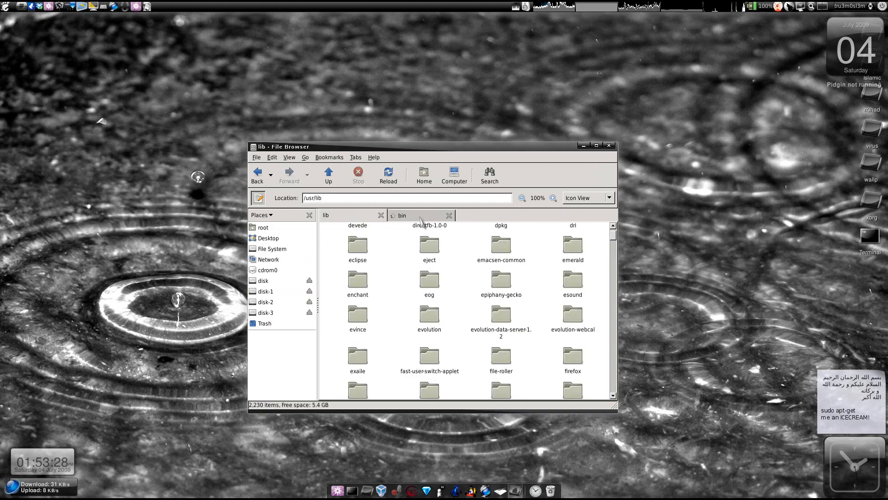
mouse_move(411, 329)
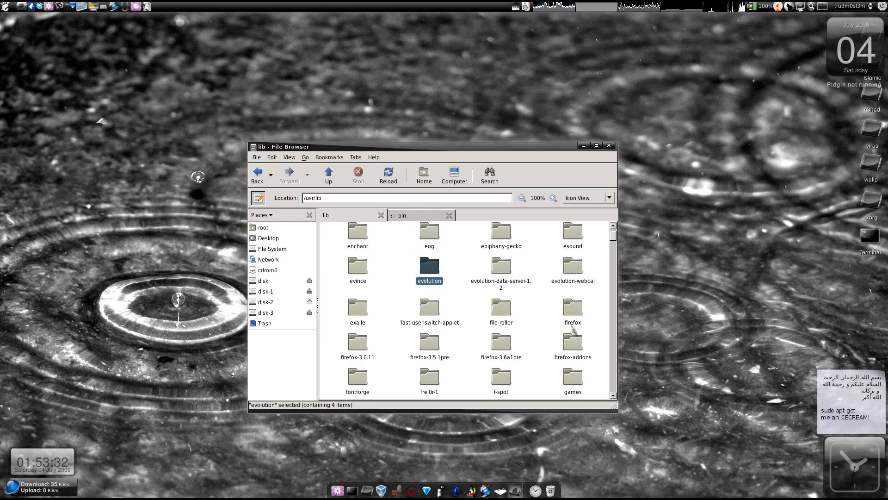
scroll("down", 3)
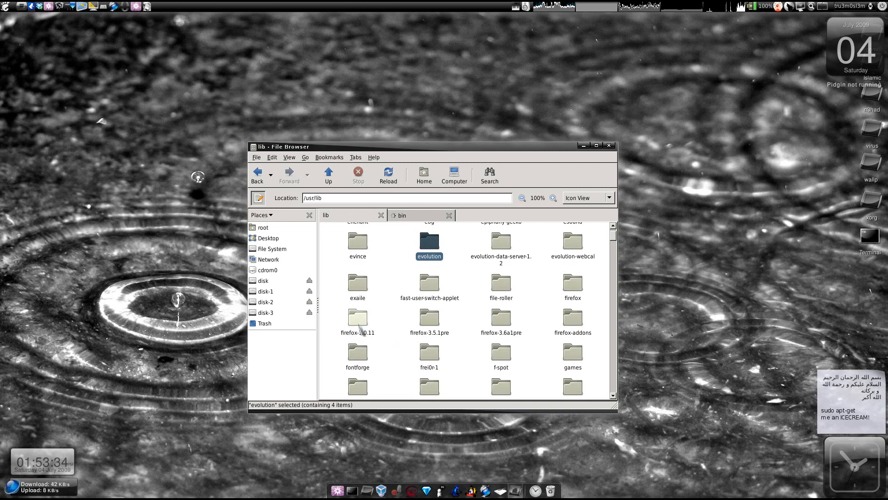
left_click(428, 318)
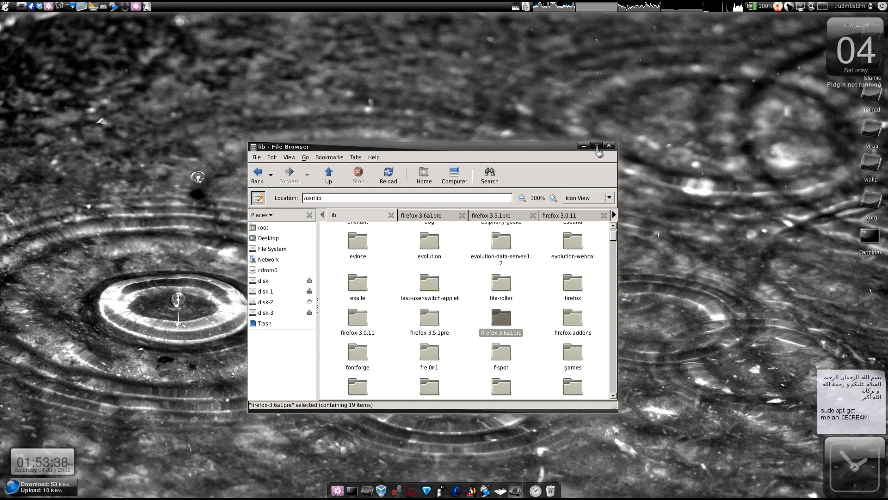
left_click(596, 146)
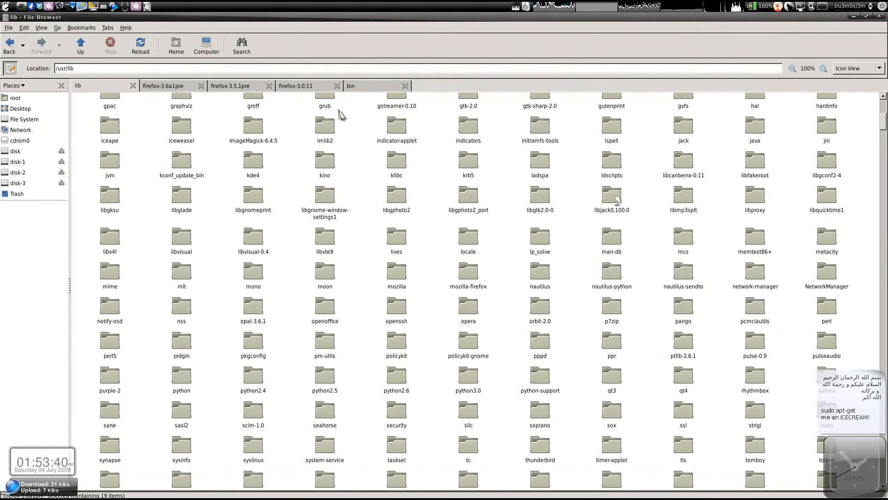
Step: Inspect the firefox launcher and firefox.old file side by side in /usr/bin
left_click(374, 85)
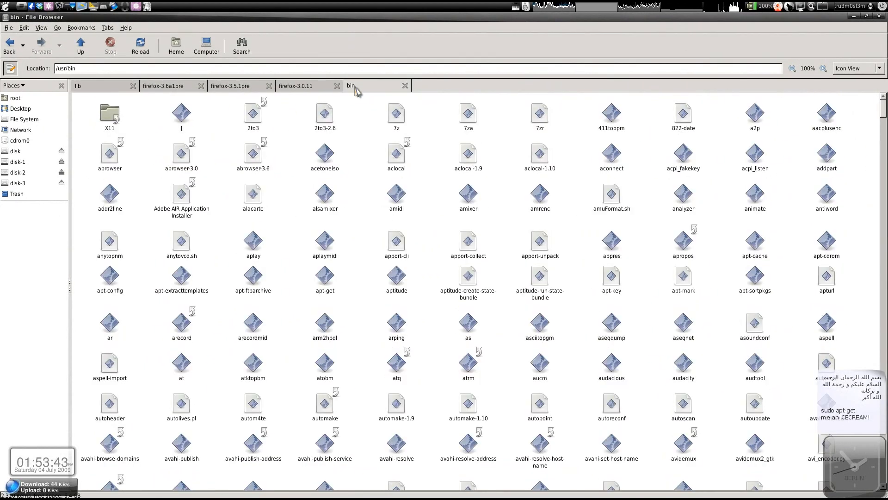
left_click(252, 241)
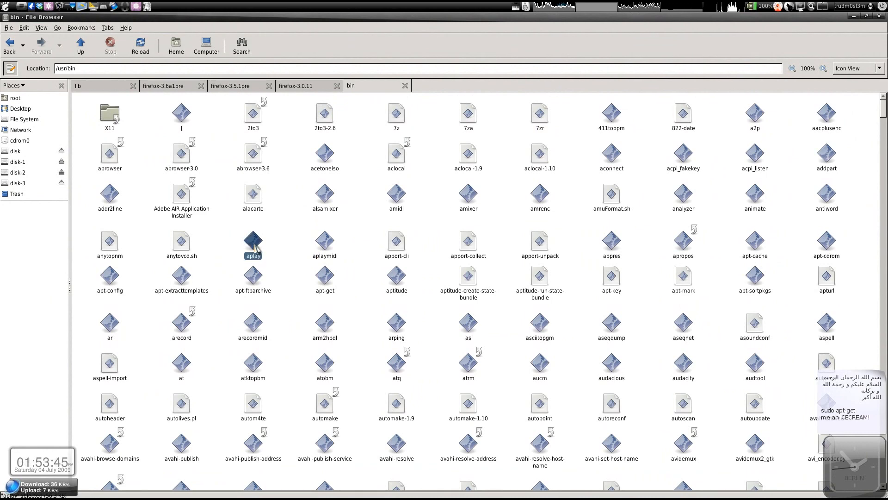
scroll("down", 3)
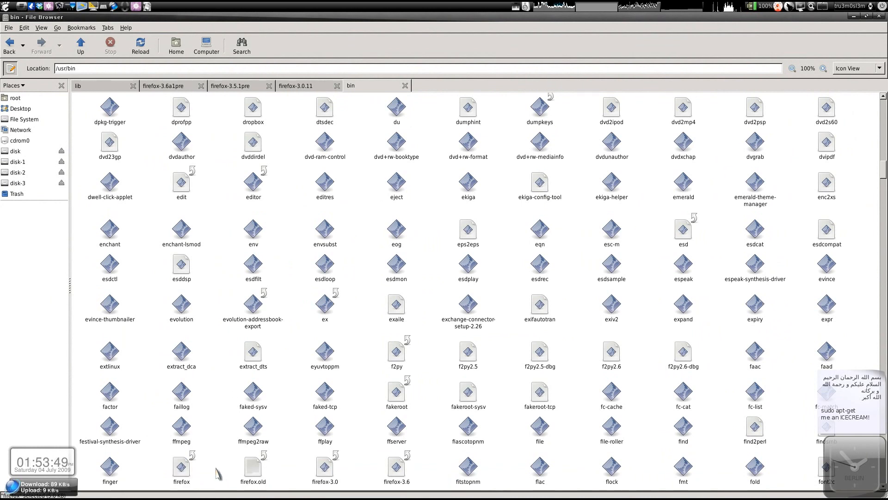
left_click(180, 468)
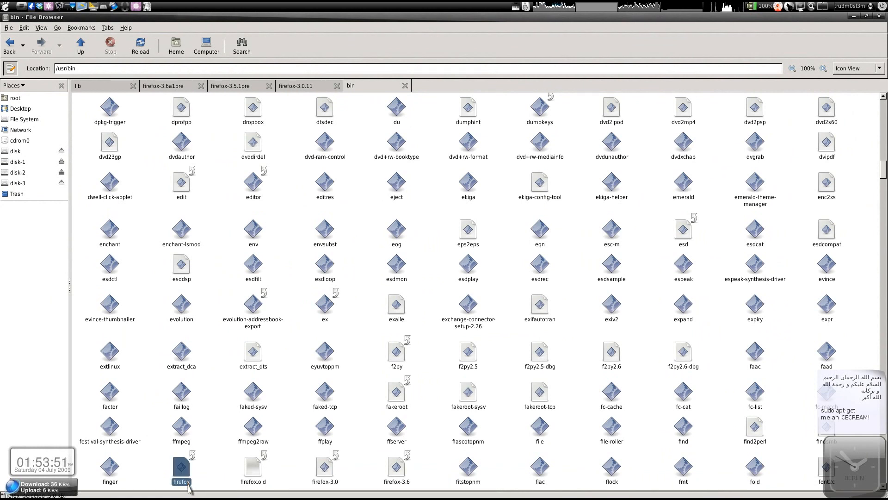
left_click(253, 468)
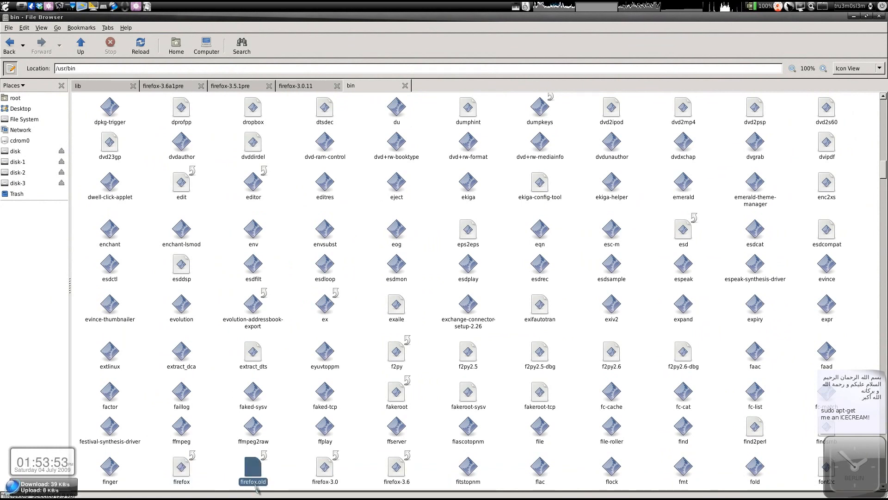
left_click(180, 467)
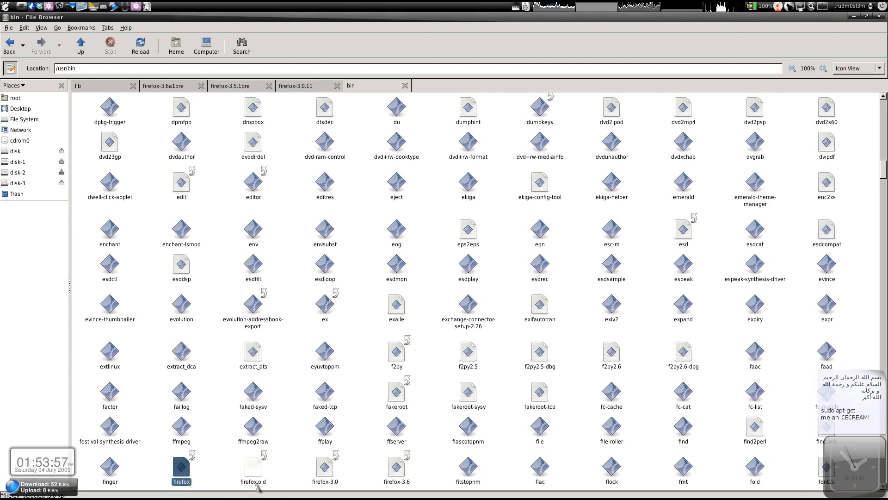
left_click(253, 469)
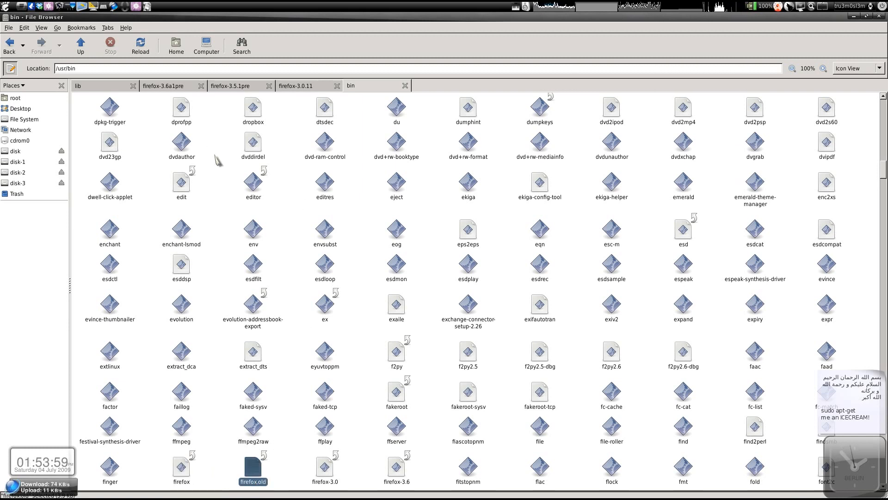
Step: Select the firefox launcher in firefox-3.6a1pre and abandon renaming it
left_click(230, 85)
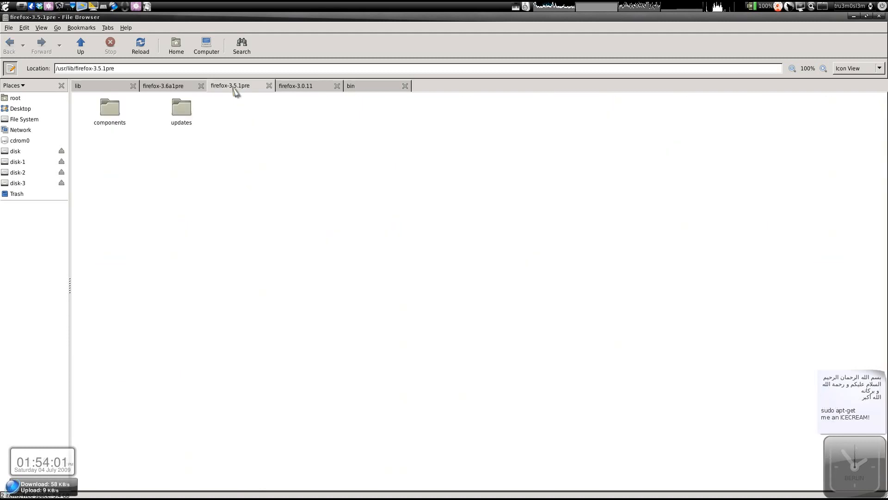
mouse_move(238, 109)
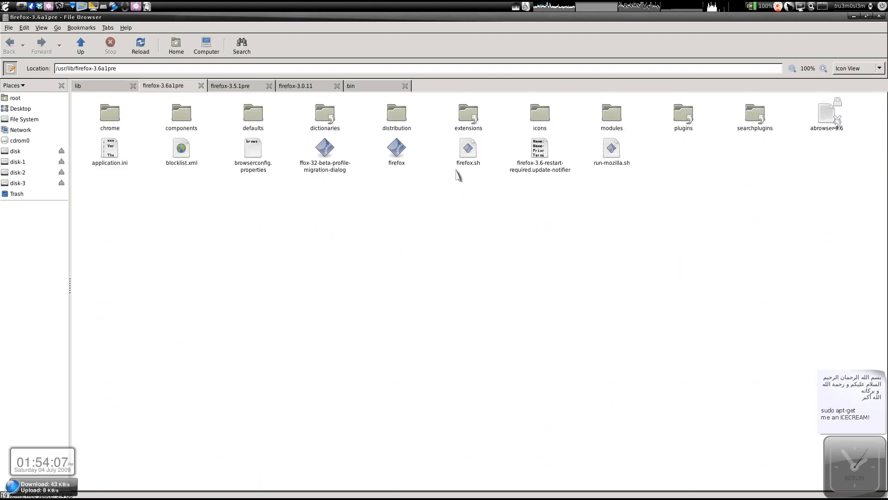
left_click(397, 150)
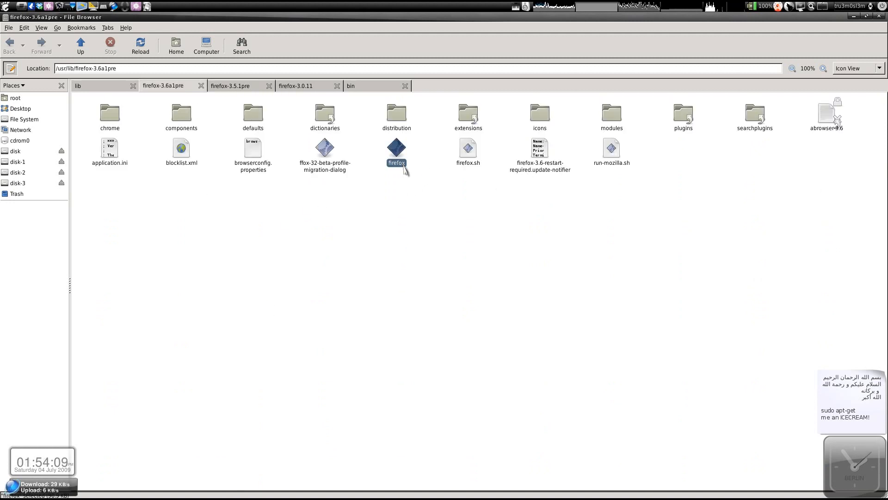
mouse_move(407, 171)
type("-3")
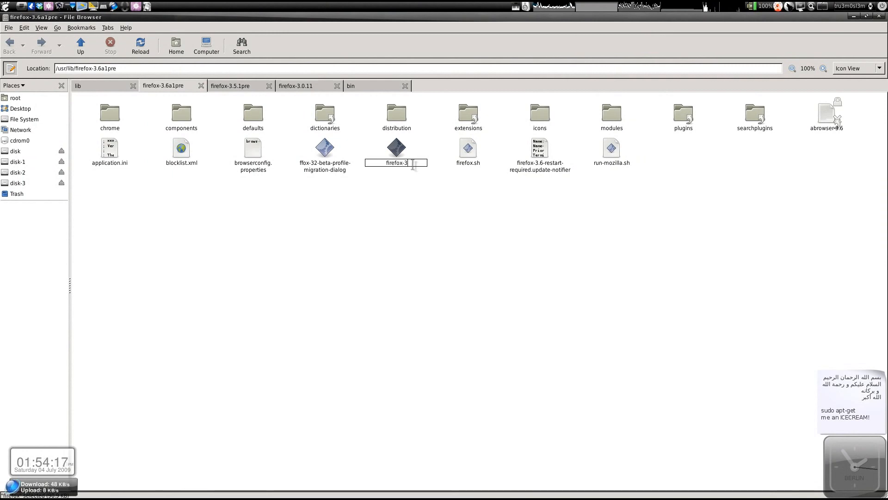
key("BackSpace")
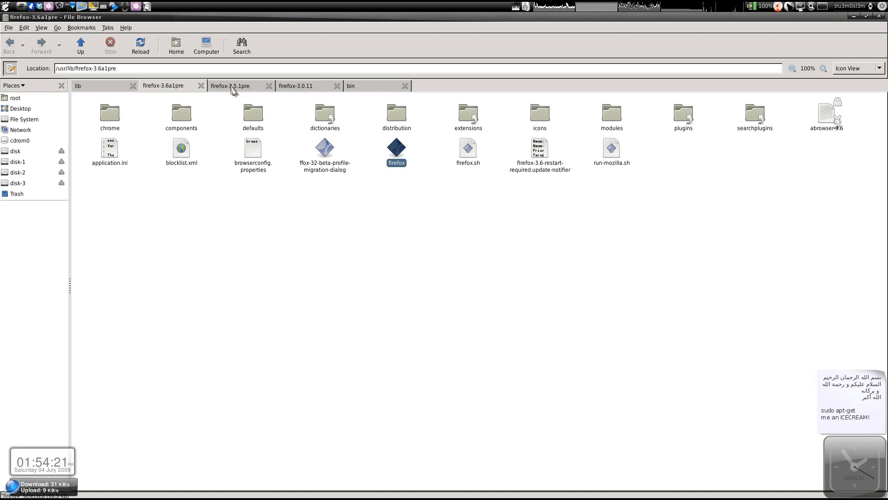
left_click(230, 85)
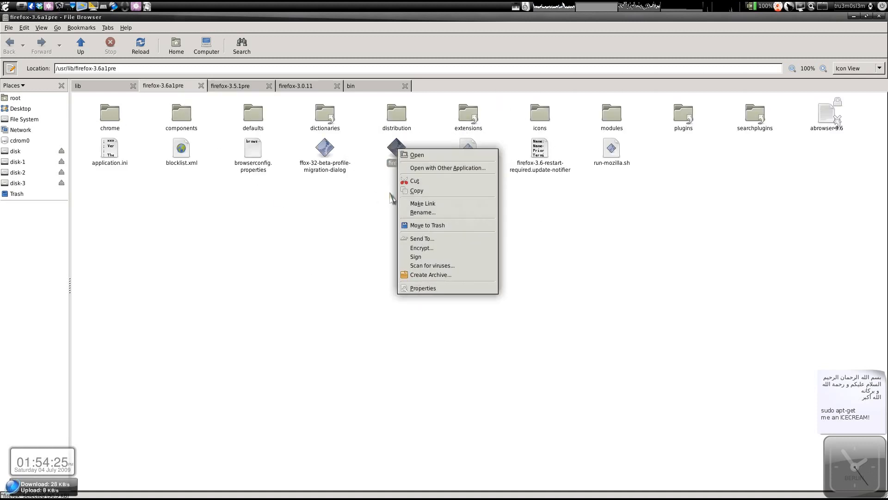
mouse_move(430, 204)
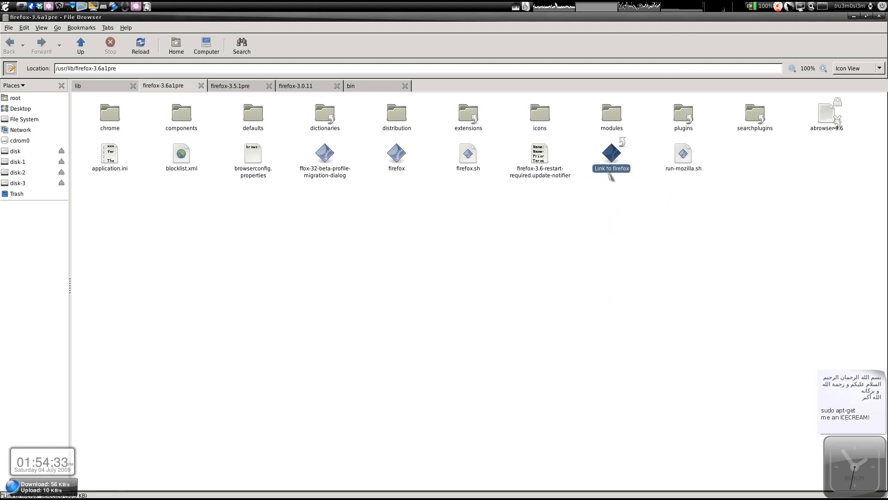
mouse_move(226, 111)
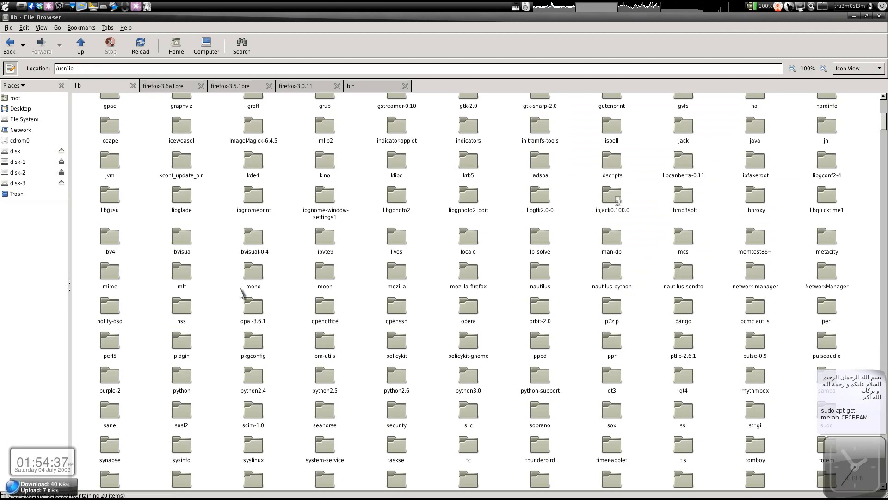
Step: Return to /usr/bin and bring up the actions for its firefox entry
scroll("down", 3)
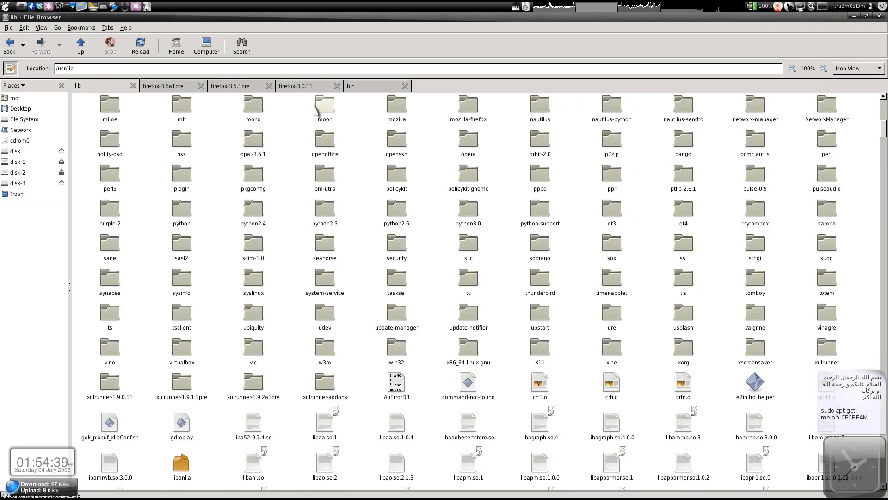
left_click(350, 85)
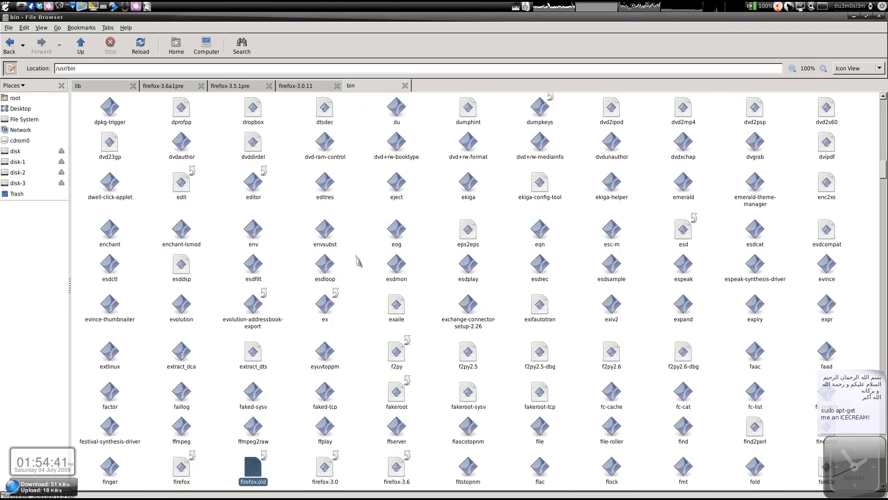
scroll("down", 3)
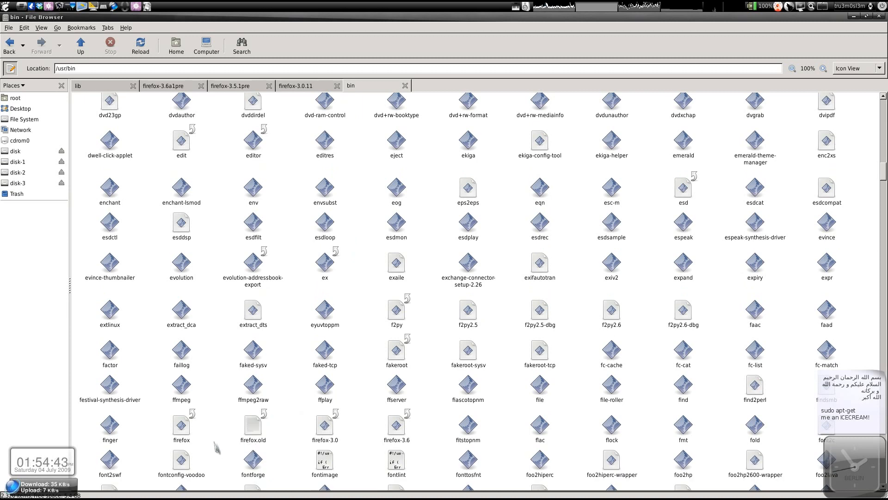
left_click(253, 424)
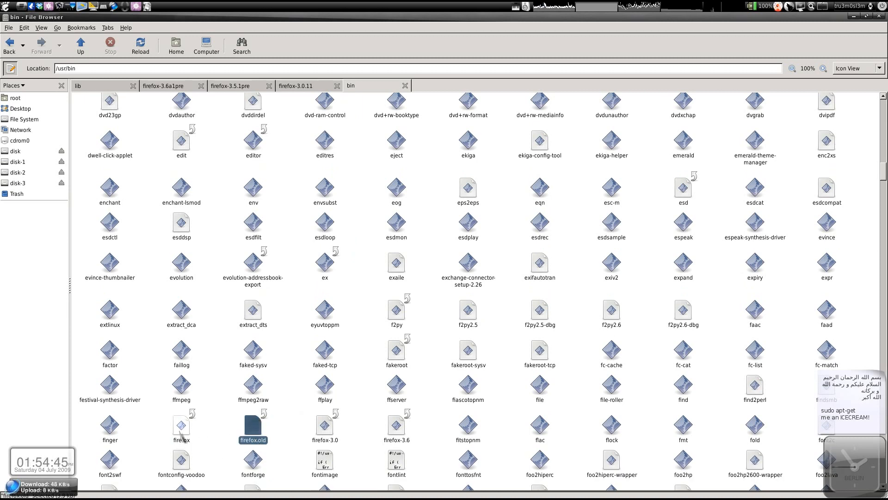
right_click(253, 425)
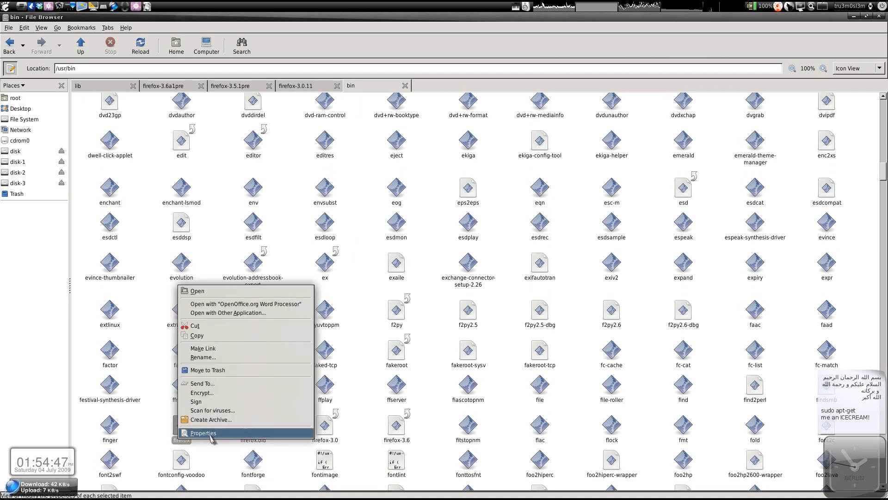
Step: Check in Properties that /usr/bin/firefox links to firefox-3.6a1pre/firefox.sh
left_click(203, 432)
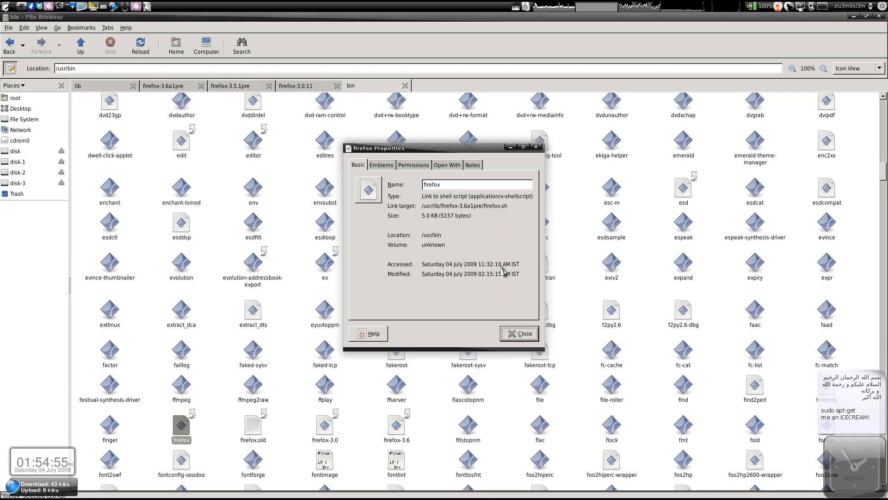
left_click(518, 333)
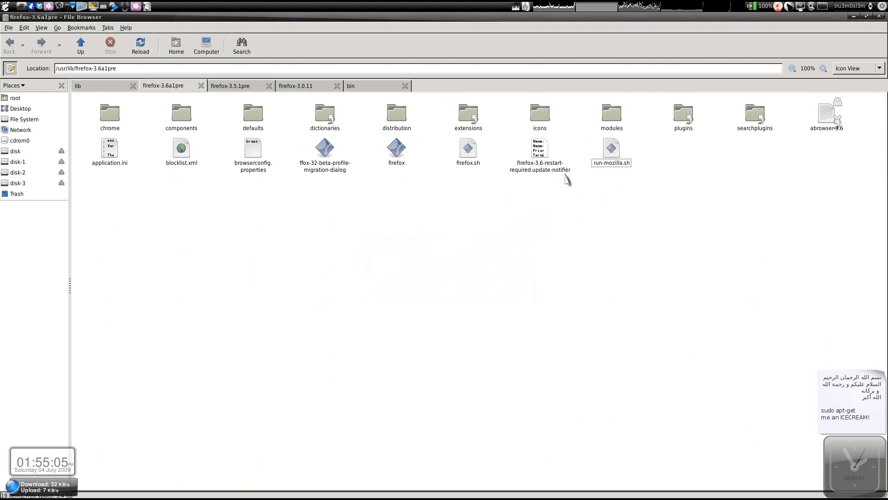
Step: Launch the new Firefox and confirm About Minefield reports version 3.6a1pre
left_click(397, 148)
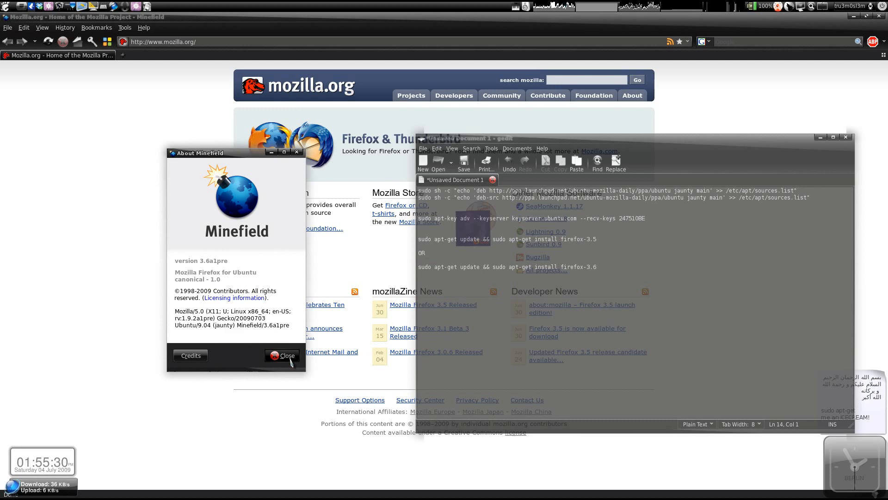
Step: Dismiss the About window and enter firefox-3.6 at the terminal prompt
left_click(282, 355)
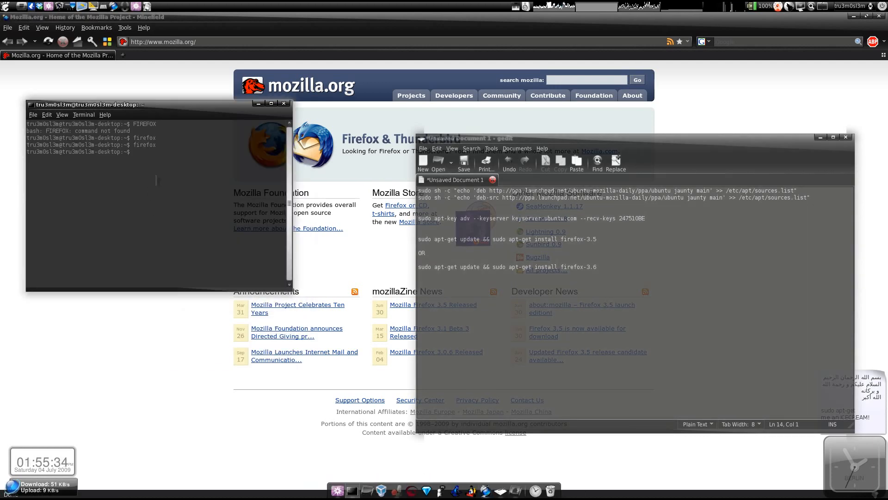
type("fir")
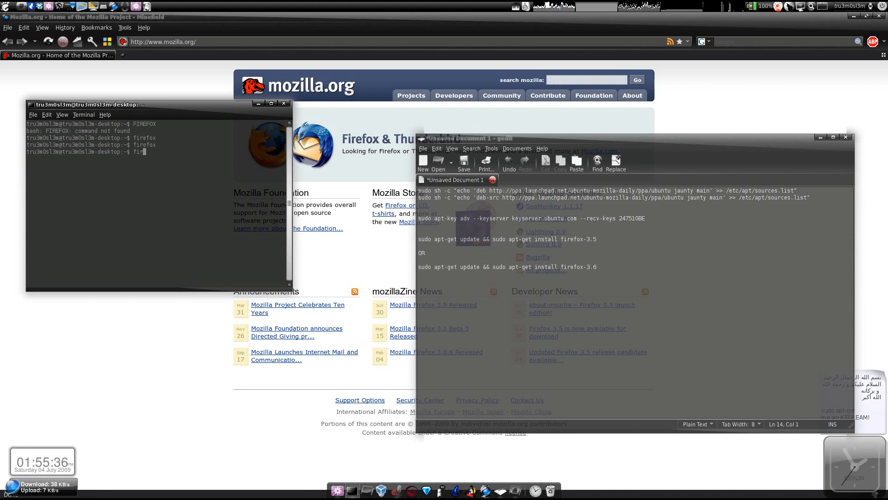
type("efox")
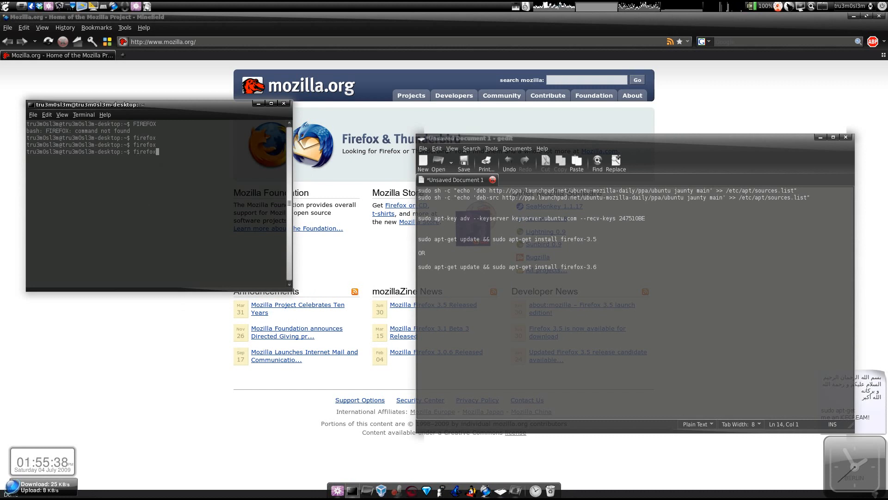
type("-3.0")
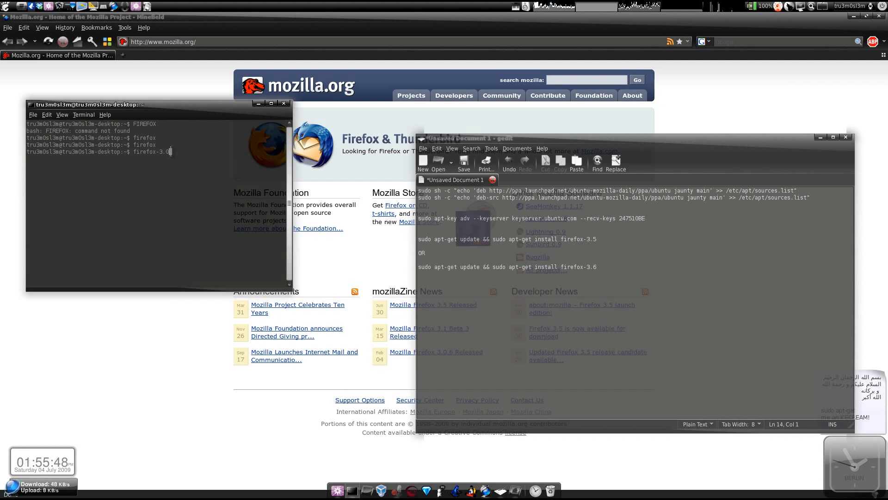
mouse_move(262, 123)
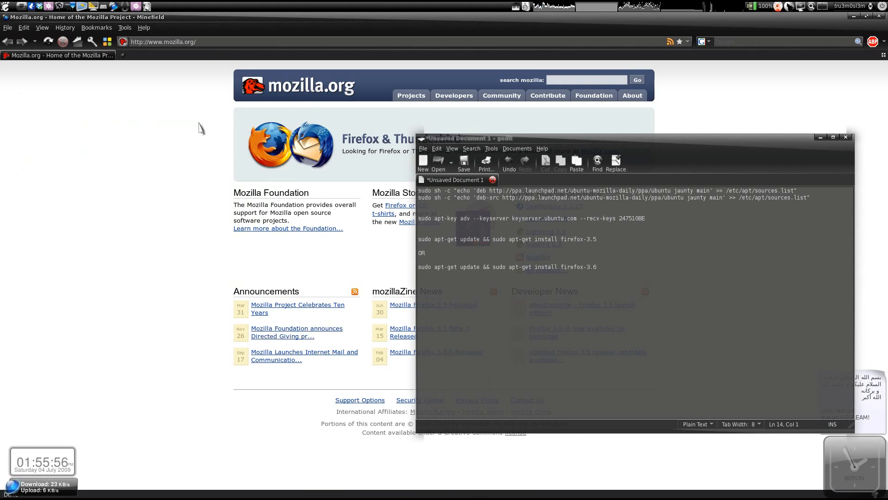
mouse_move(112, 66)
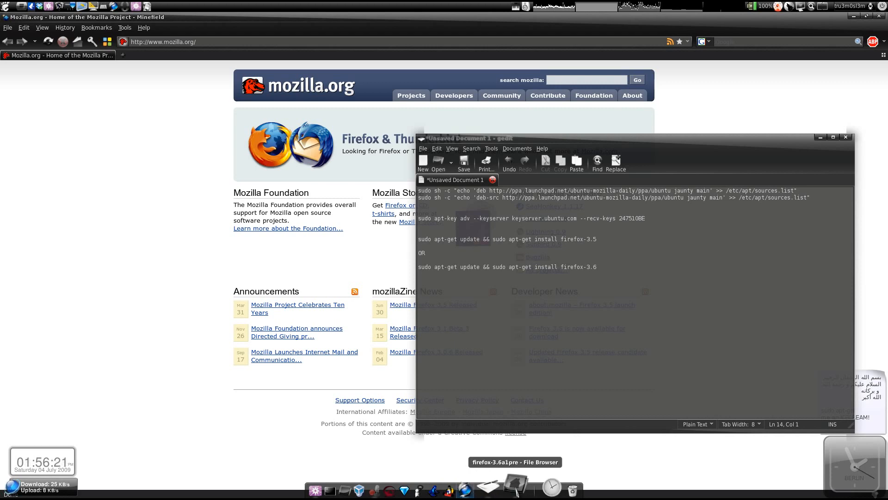
left_click(515, 462)
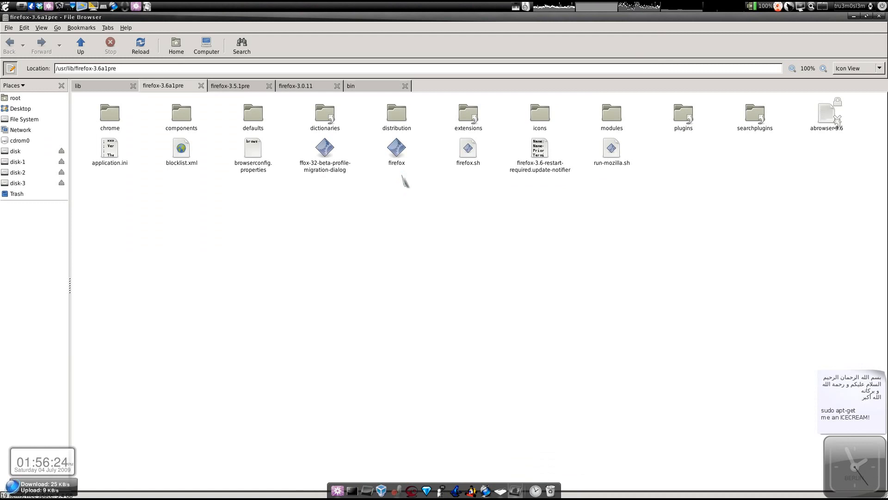
left_click(397, 148)
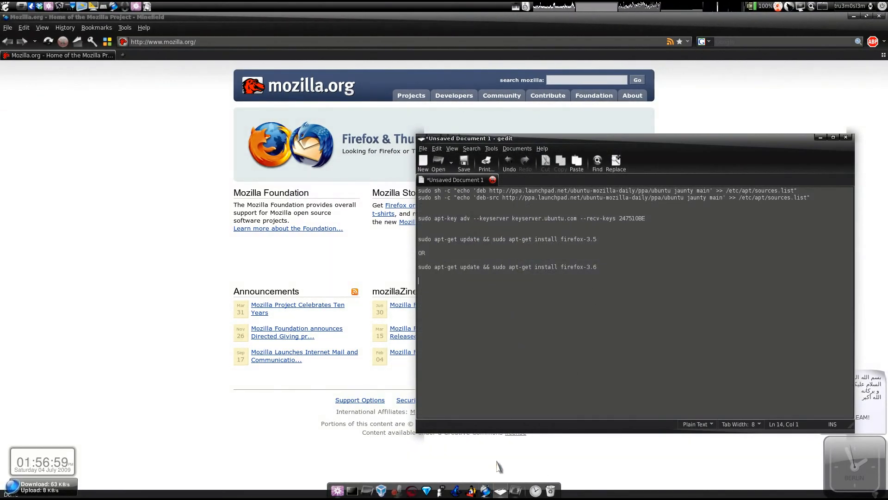
mouse_move(472, 489)
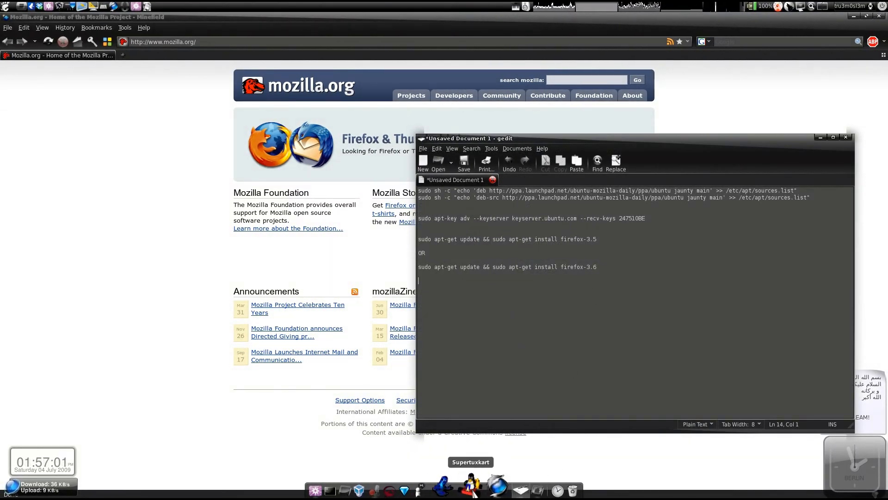